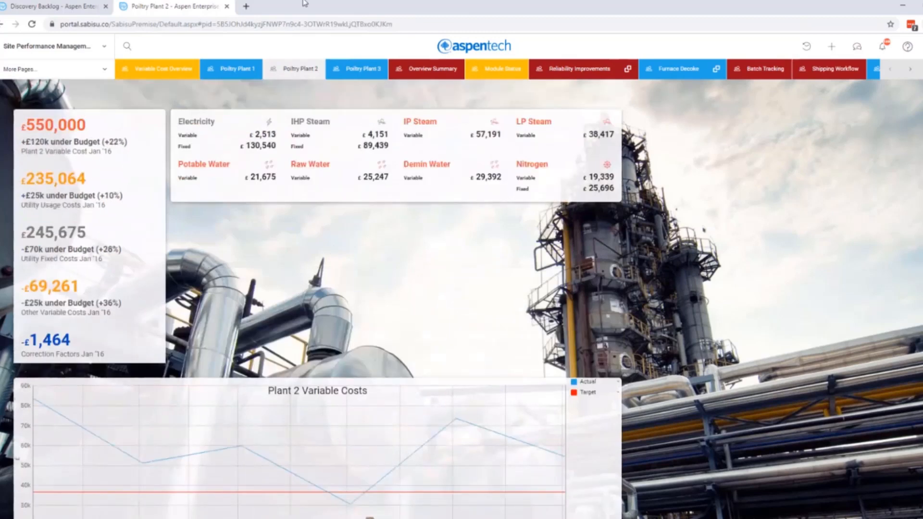
pyautogui.moveTo(426, 69)
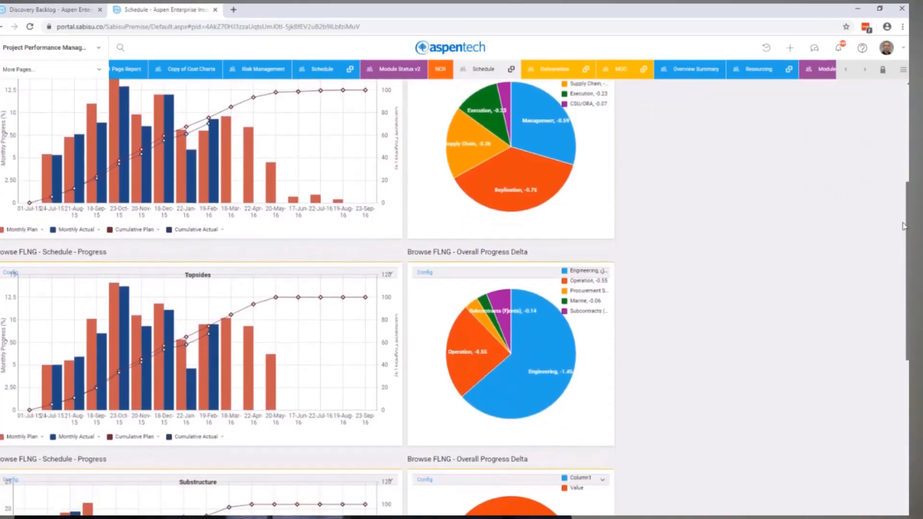
pyautogui.scroll(-3)
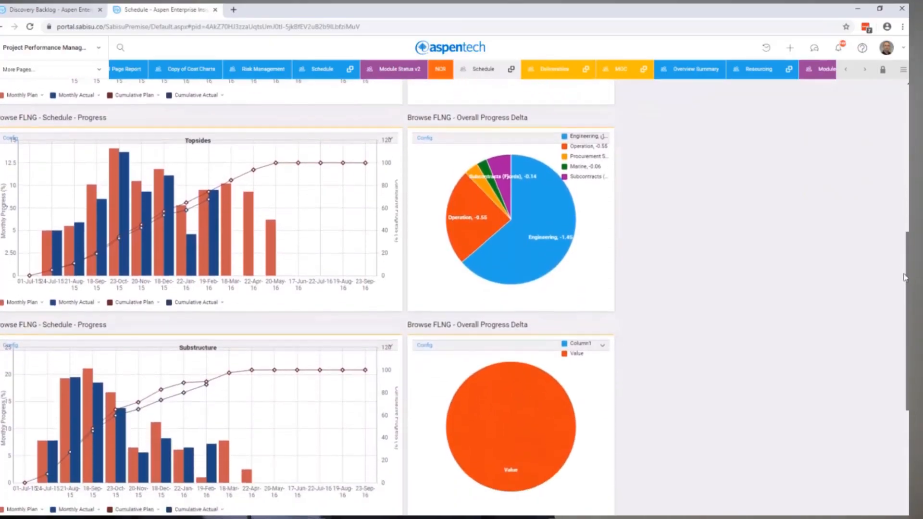
pyautogui.scroll(-3)
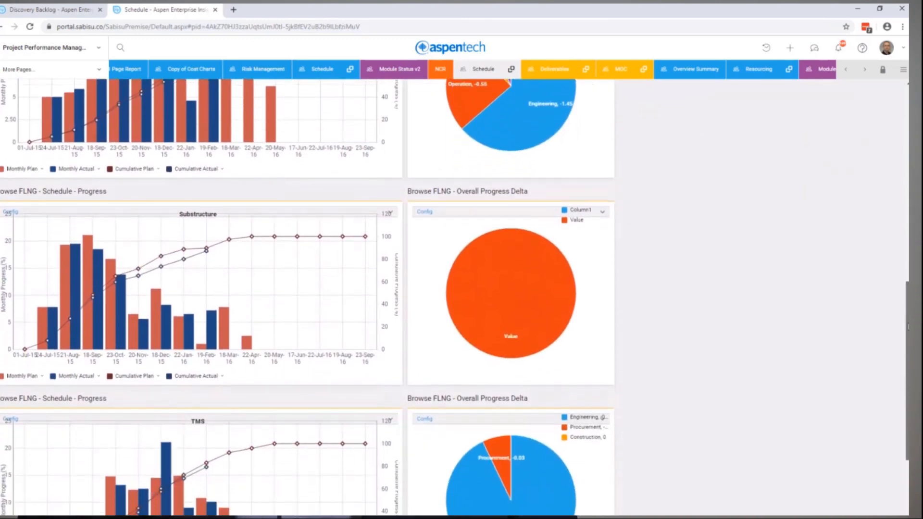
pyautogui.scroll(-3)
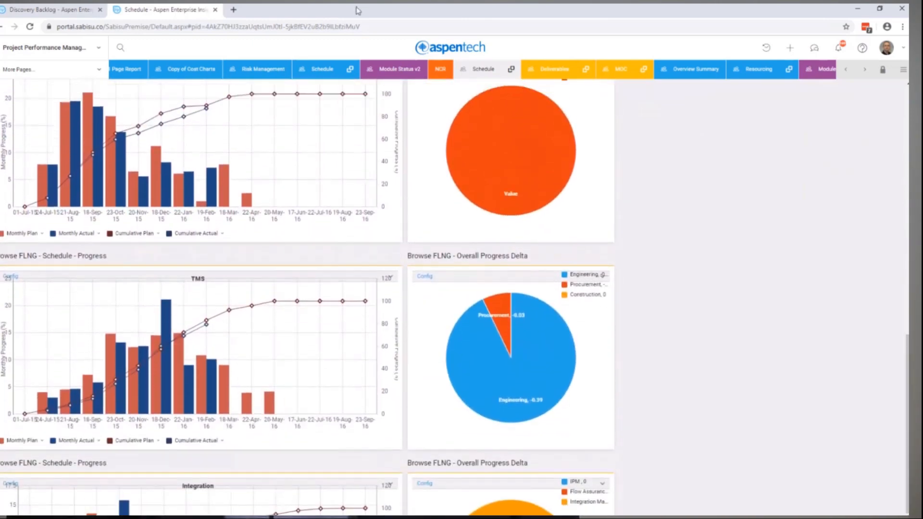